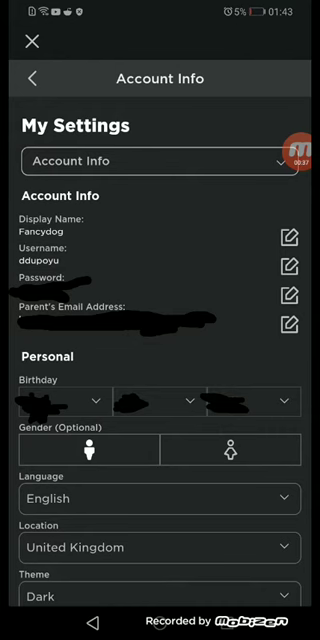
Step: Leave the Roblox Account Info page for the Android home screen
{"action": "key", "text": "home"}
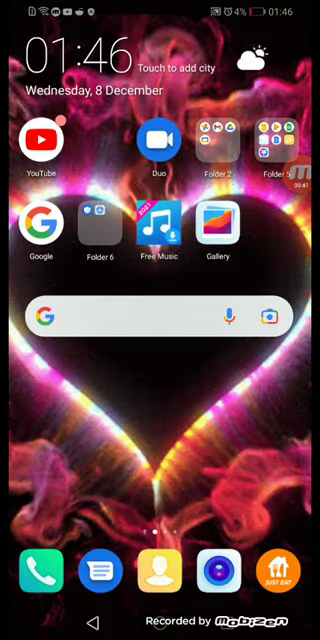
Step: Reopen Roblox from the home screen's app page
{"action": "scroll", "scroll_direction": "left", "scroll_amount": 3}
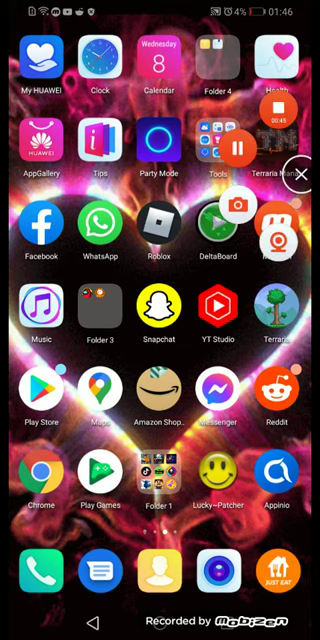
{"action": "left_click", "coordinate": [160, 222]}
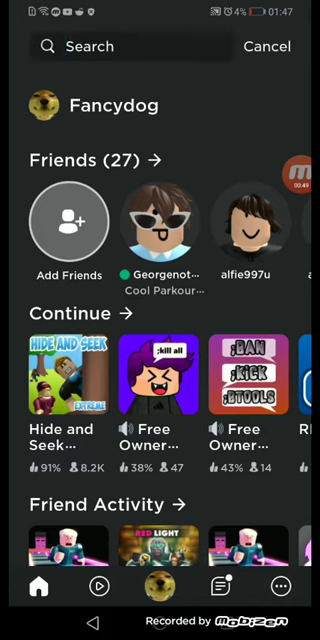
{"action": "type", "text": "fa"}
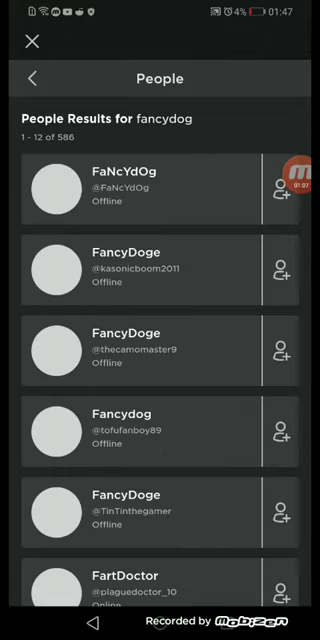
Step: Scroll to the user's own Fancydog entry, then reopen the search field for a new query
{"action": "scroll", "scroll_direction": "down", "scroll_amount": 3}
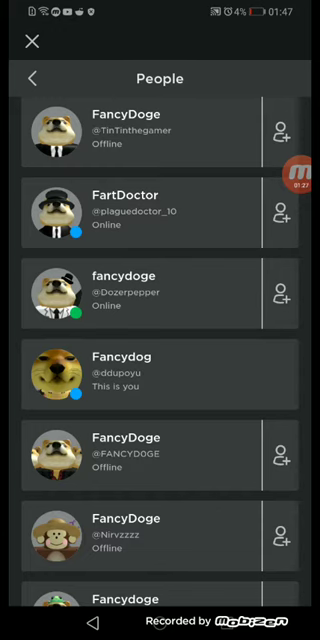
{"action": "scroll", "scroll_direction": "down", "scroll_amount": 3}
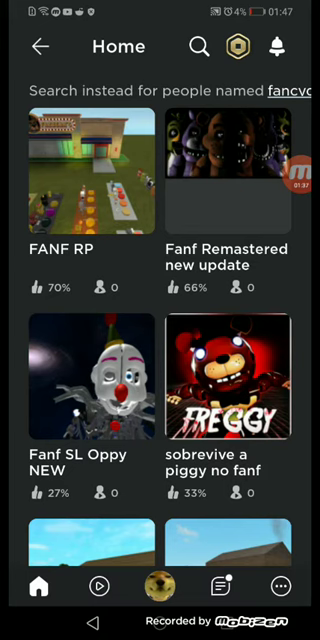
{"action": "left_click", "coordinate": [200, 46]}
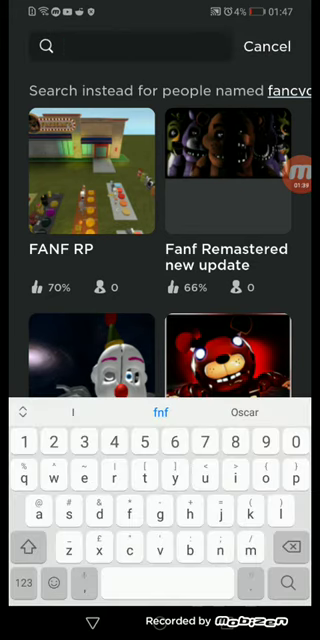